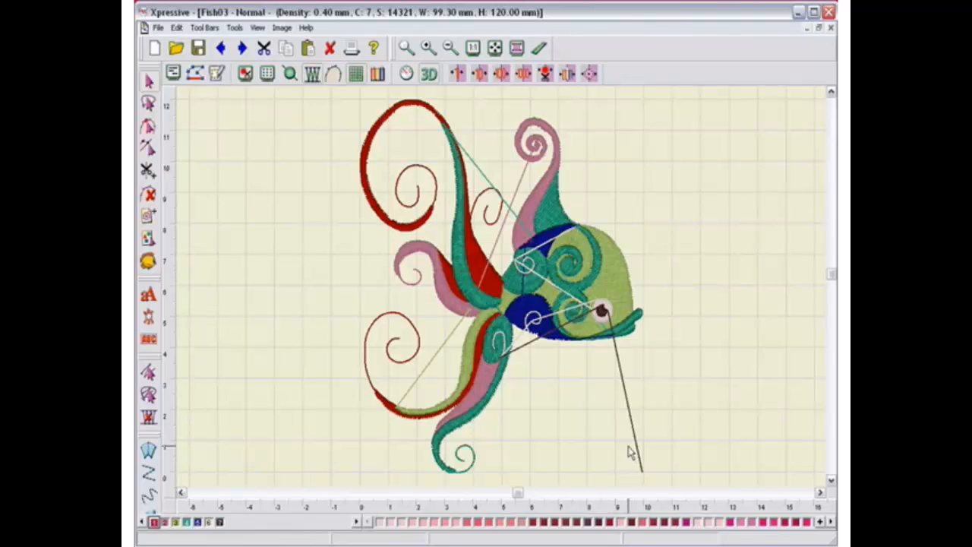
mouse_move(174, 49)
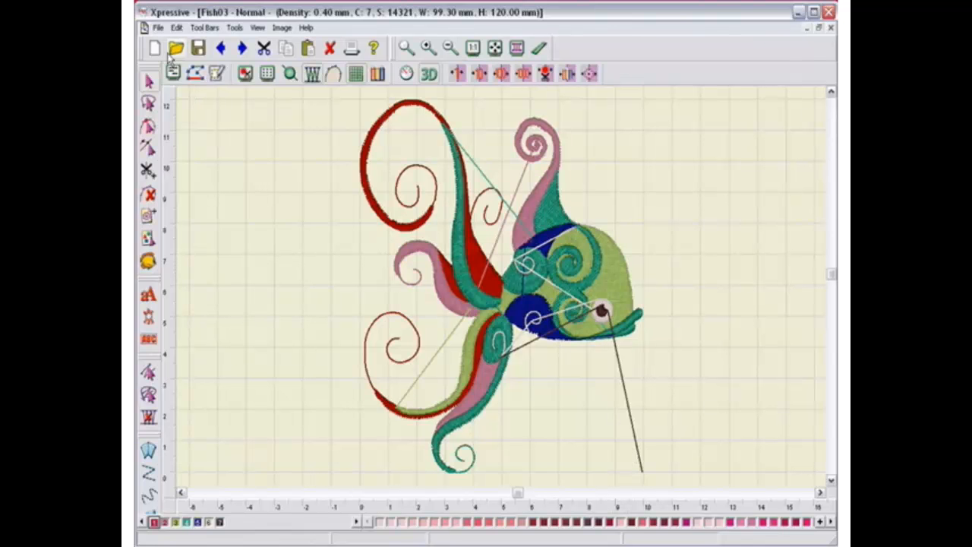
Step: Close the Fish03 design and create a new Untitled blank design
click(158, 47)
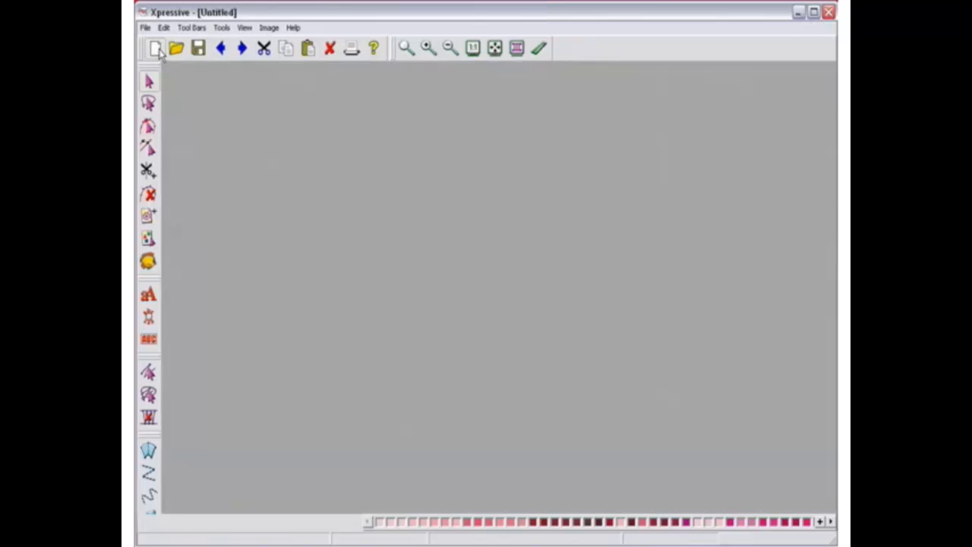
click(157, 48)
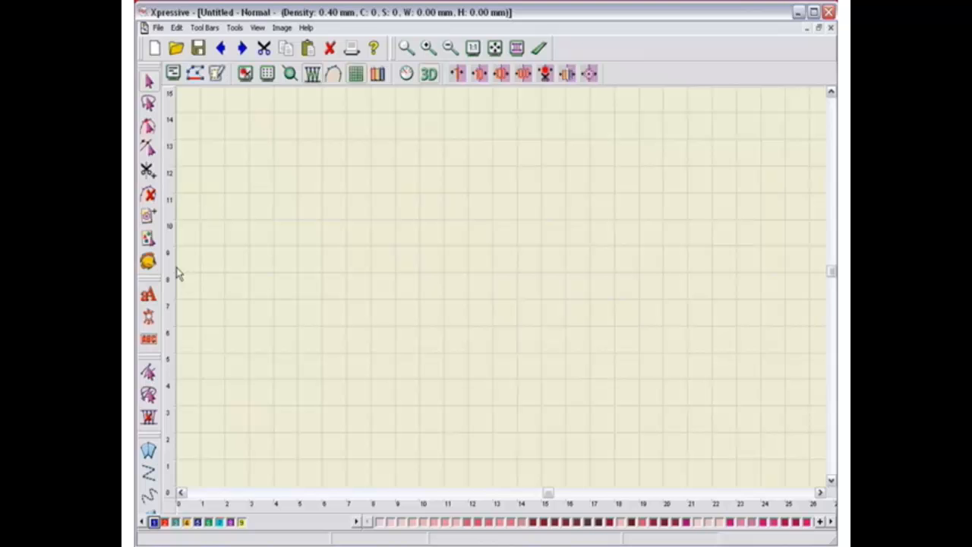
mouse_move(149, 262)
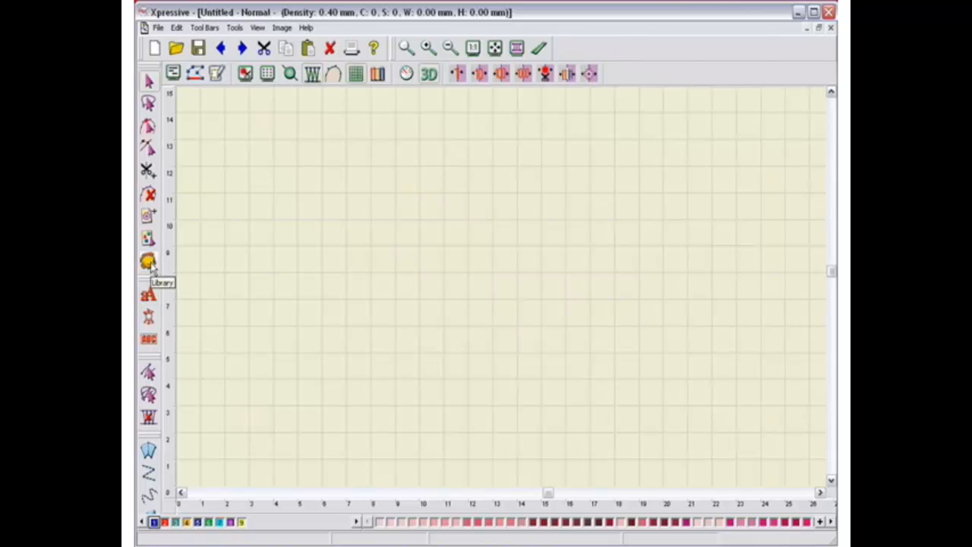
Step: Open the design library and browse the Animals, Birds and Fish categories
click(148, 258)
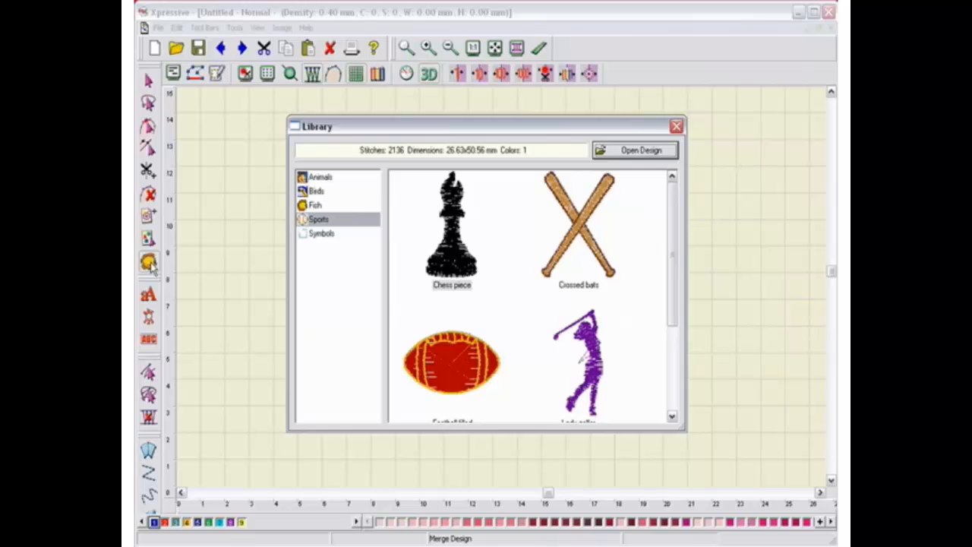
click(320, 176)
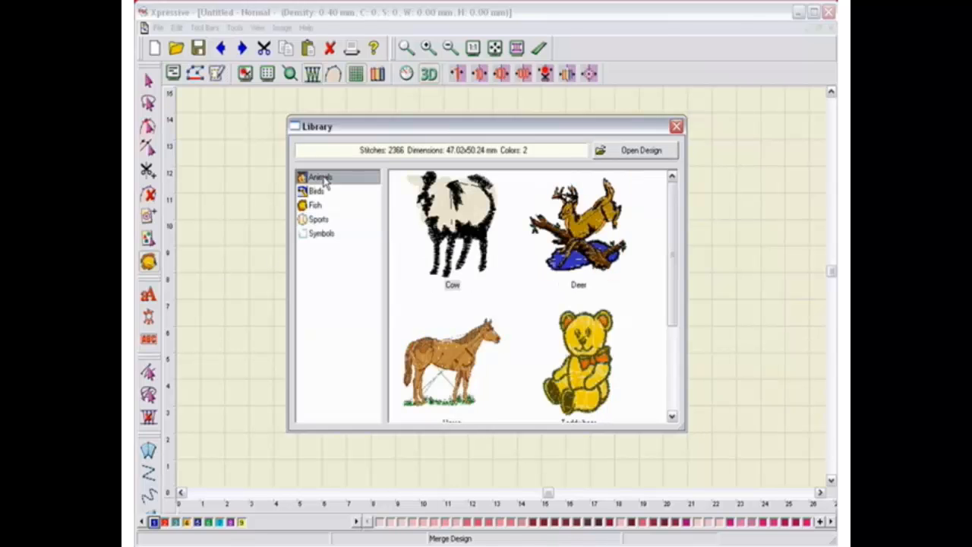
scroll(down, 3)
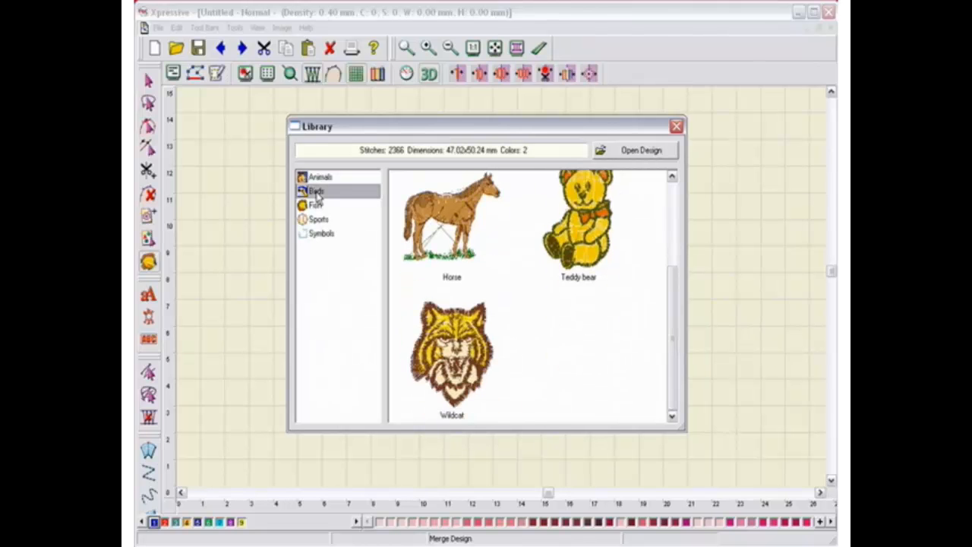
click(316, 191)
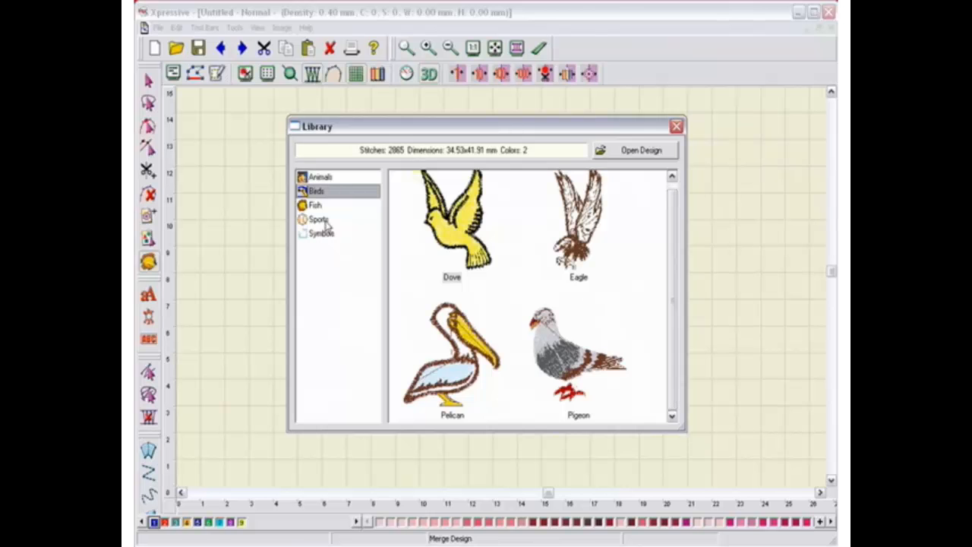
click(314, 204)
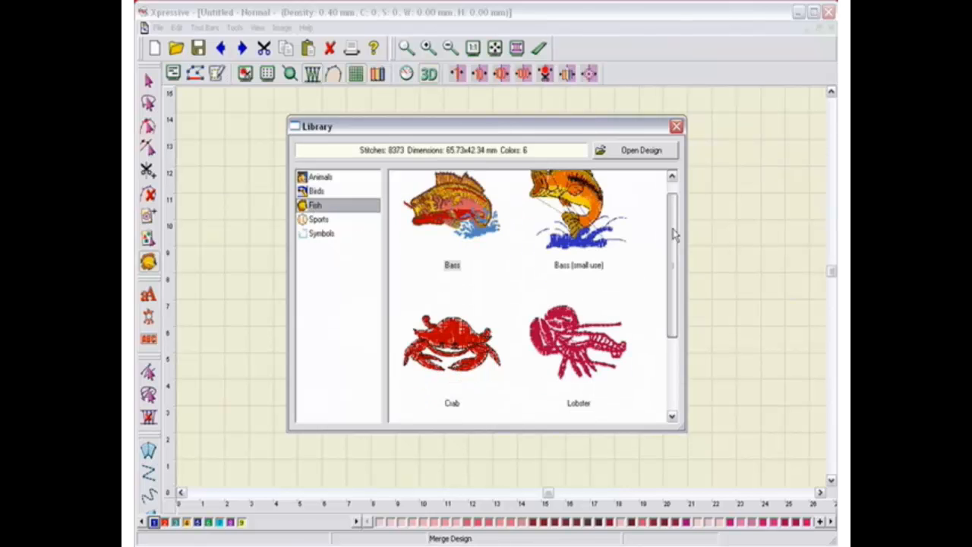
Step: Look through Sports and Symbols, then return to the Sports category
scroll(down, 3)
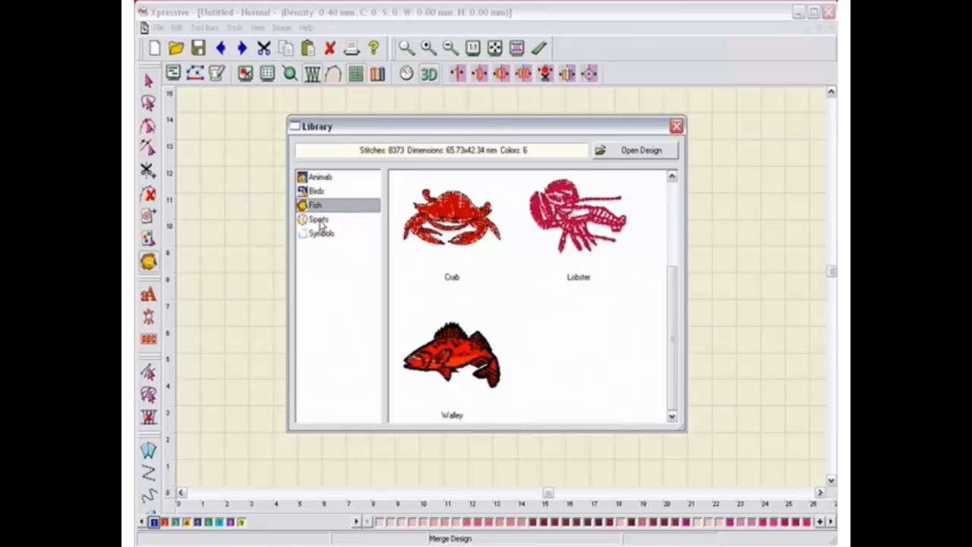
click(319, 219)
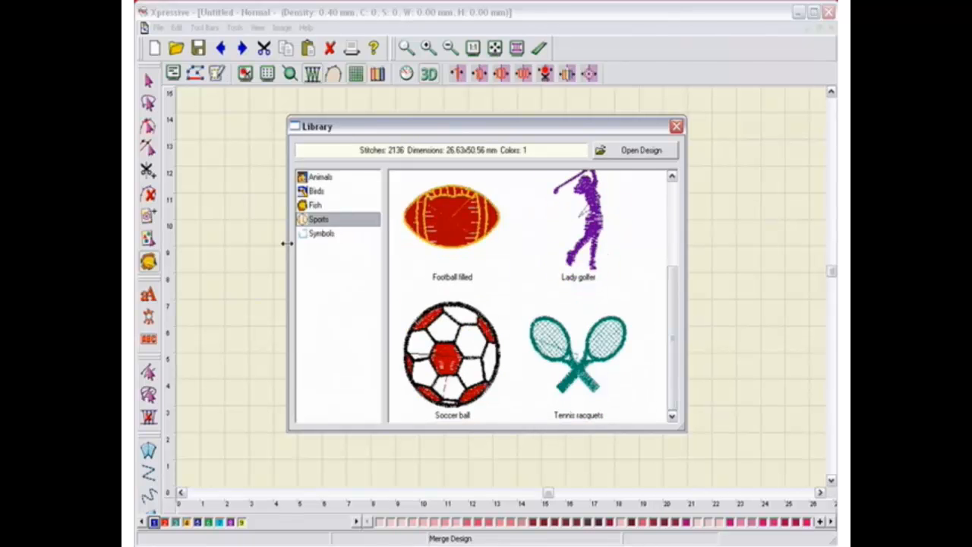
click(320, 233)
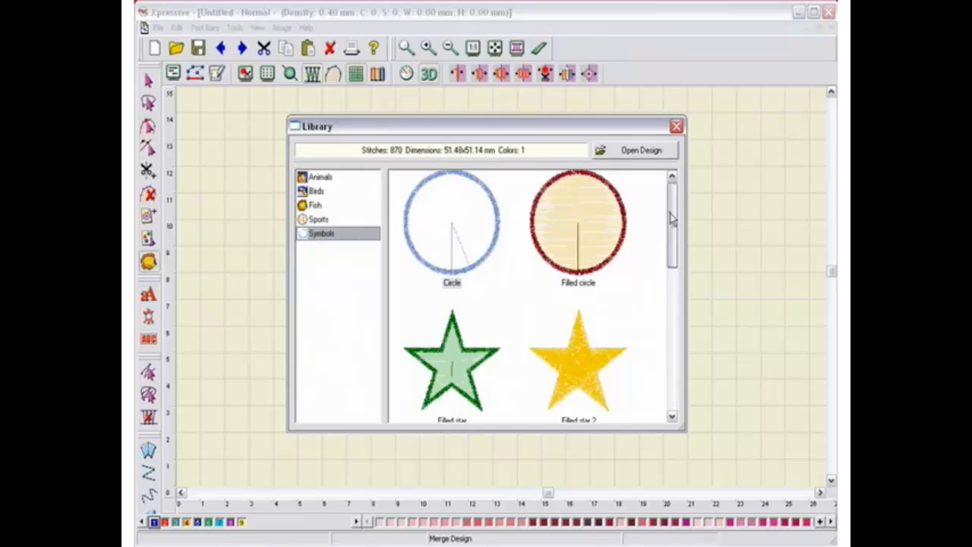
scroll(down, 3)
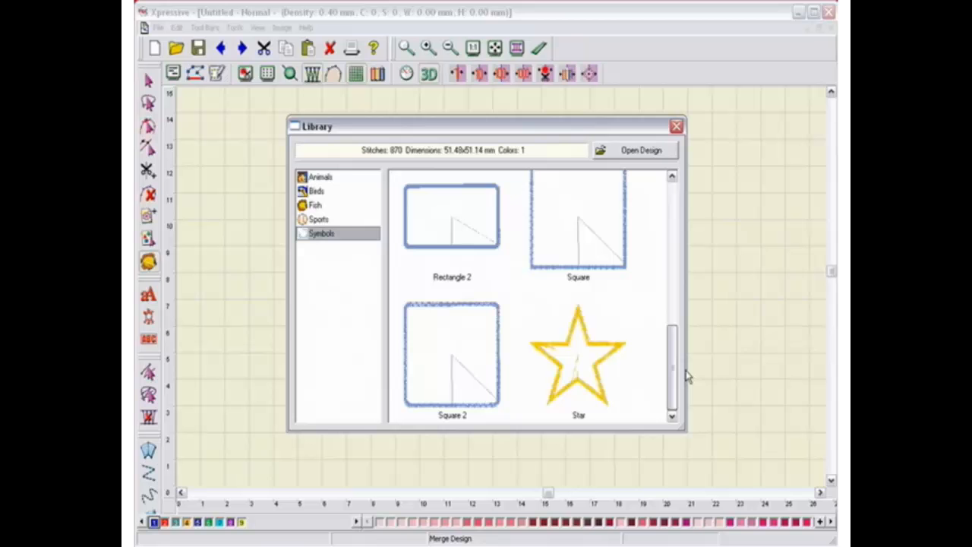
click(320, 219)
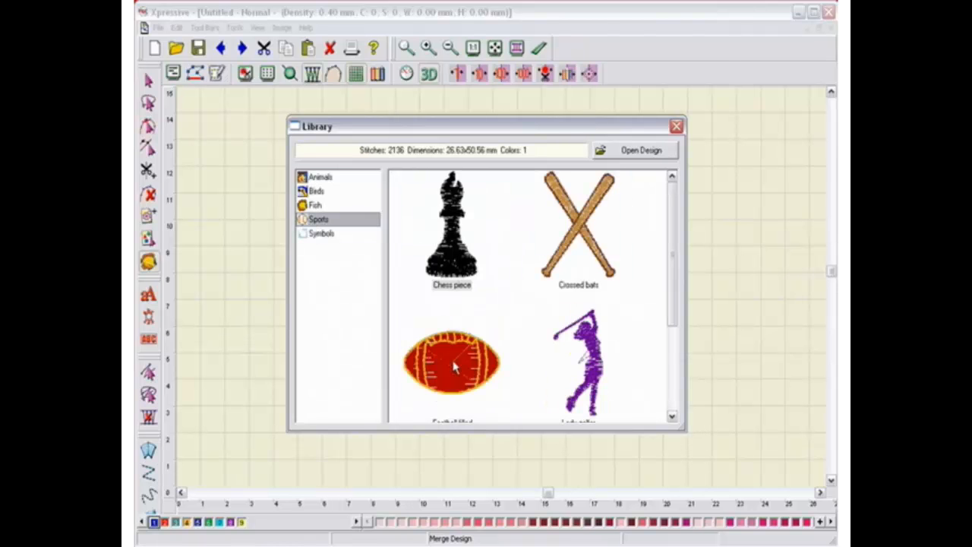
Step: Load 'Football filled' from Sports and place it in the upper middle of the page
click(453, 366)
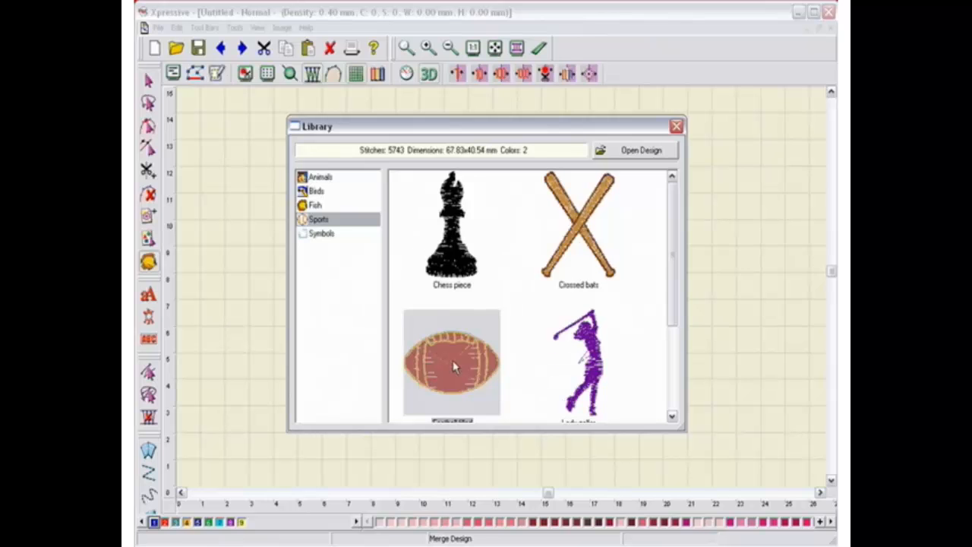
mouse_move(620, 157)
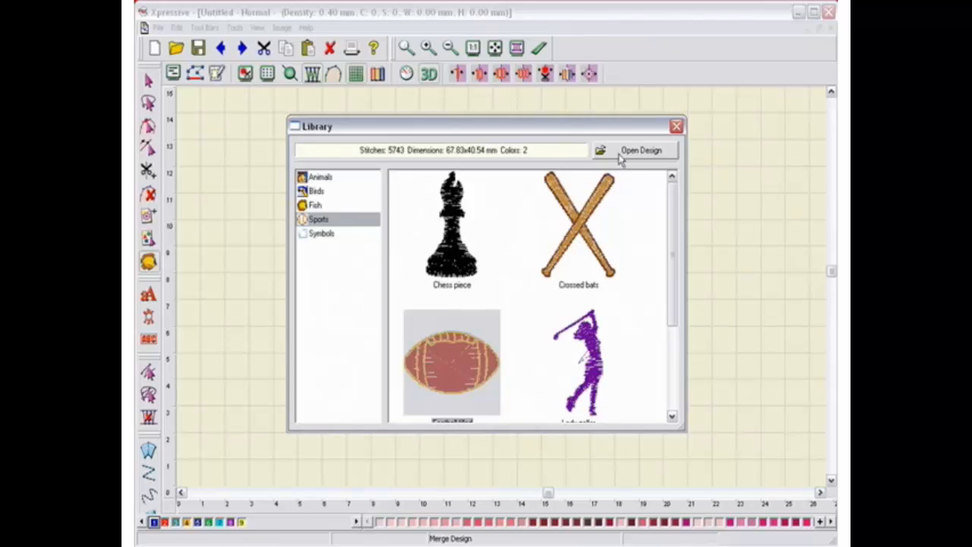
click(639, 149)
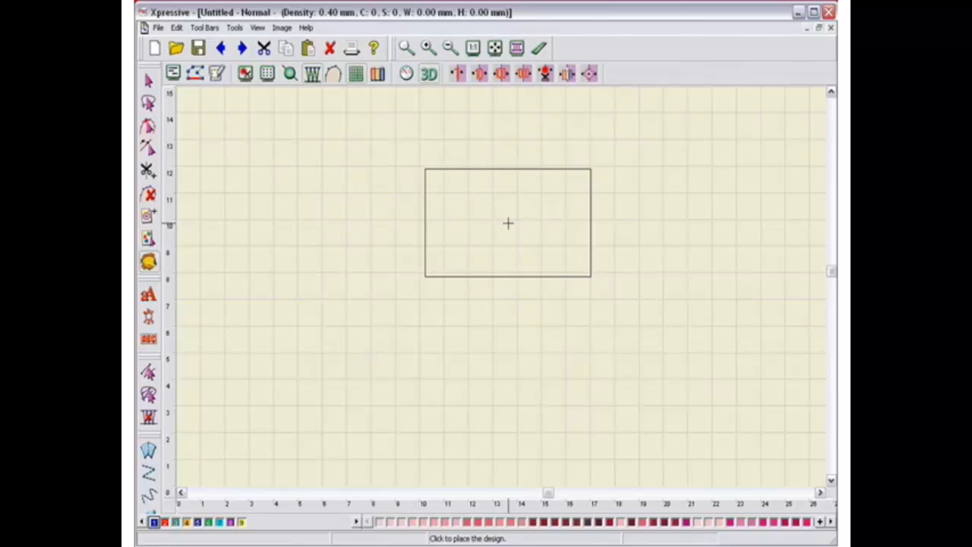
click(507, 223)
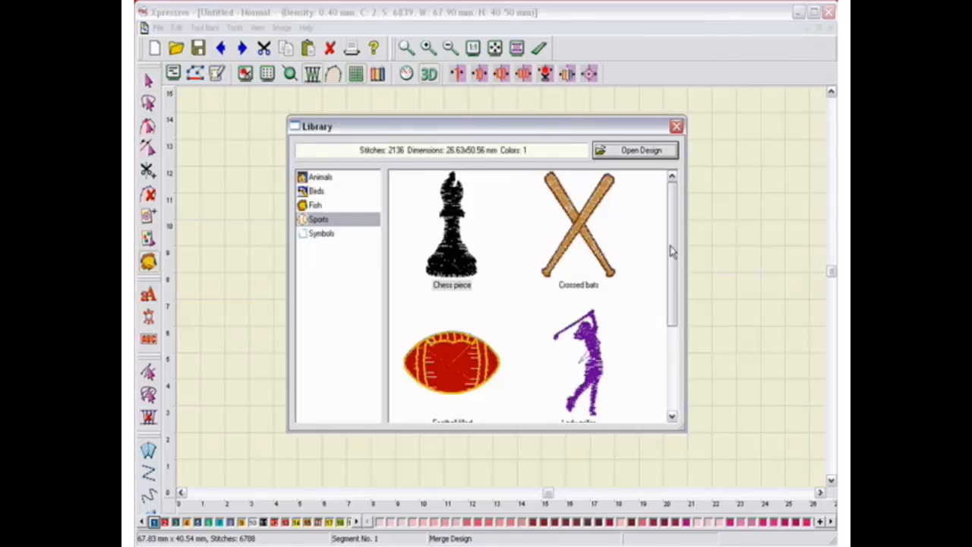
Step: Pick 'Soccer ball' from the Sports library and place it below the football
scroll(down, 3)
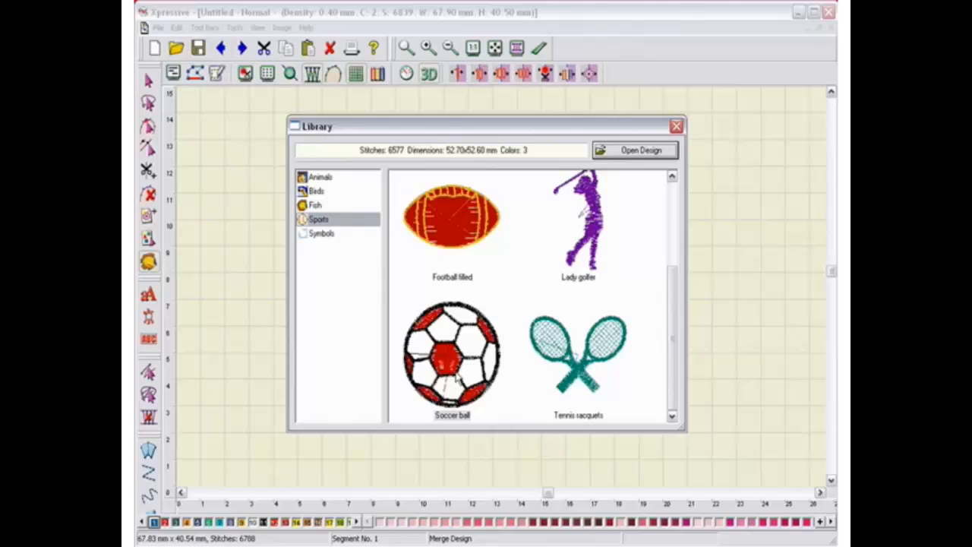
click(452, 353)
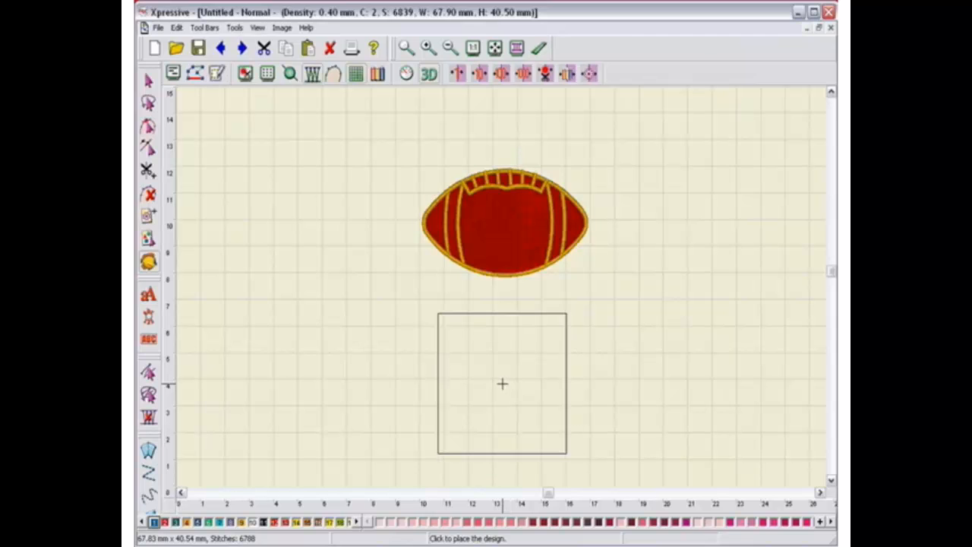
click(501, 384)
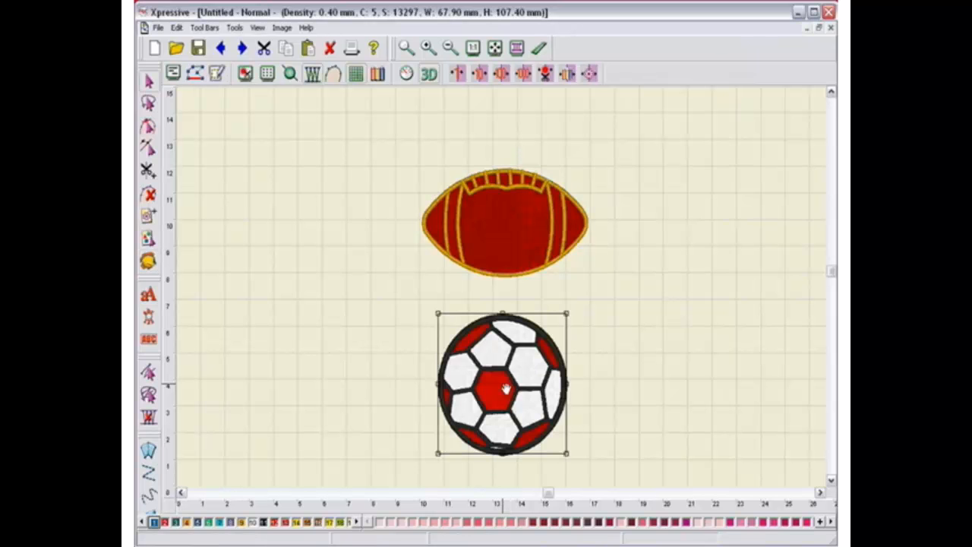